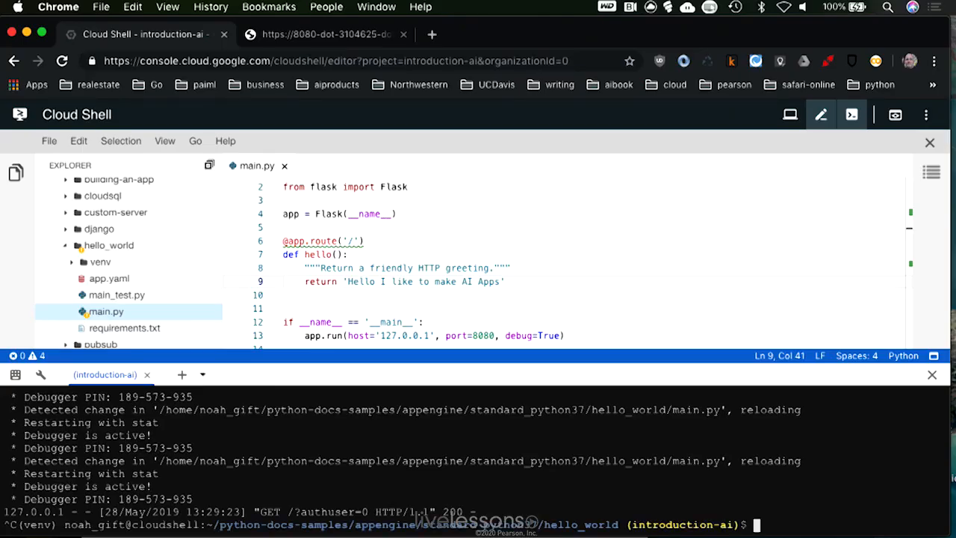
Step: Enter the 'gcloud app deploy' command at the hello_world project prompt
text(g)
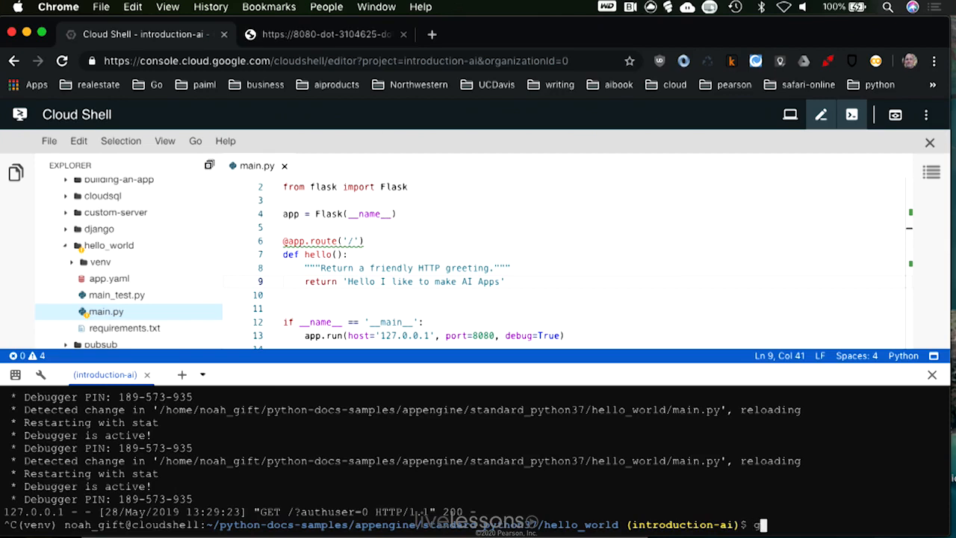
text(c)
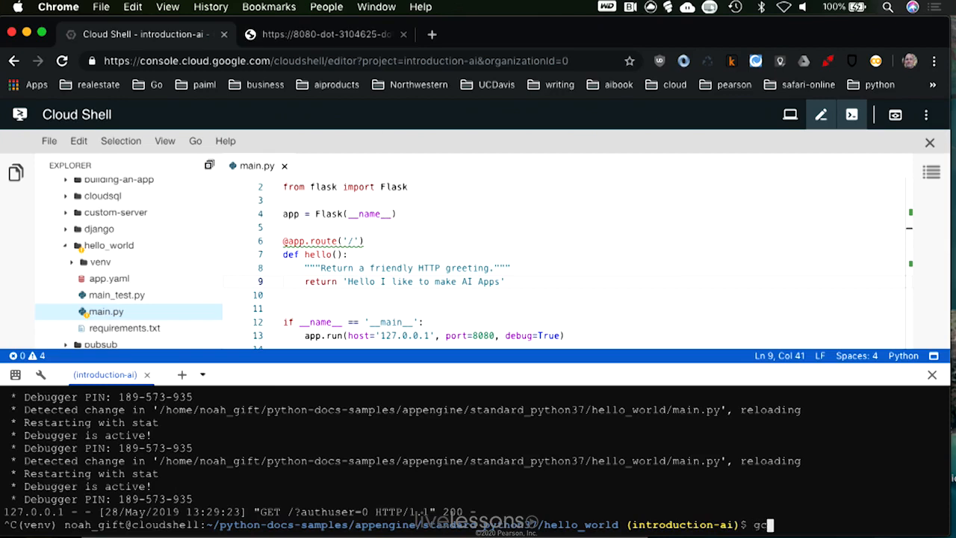
text(loud app)
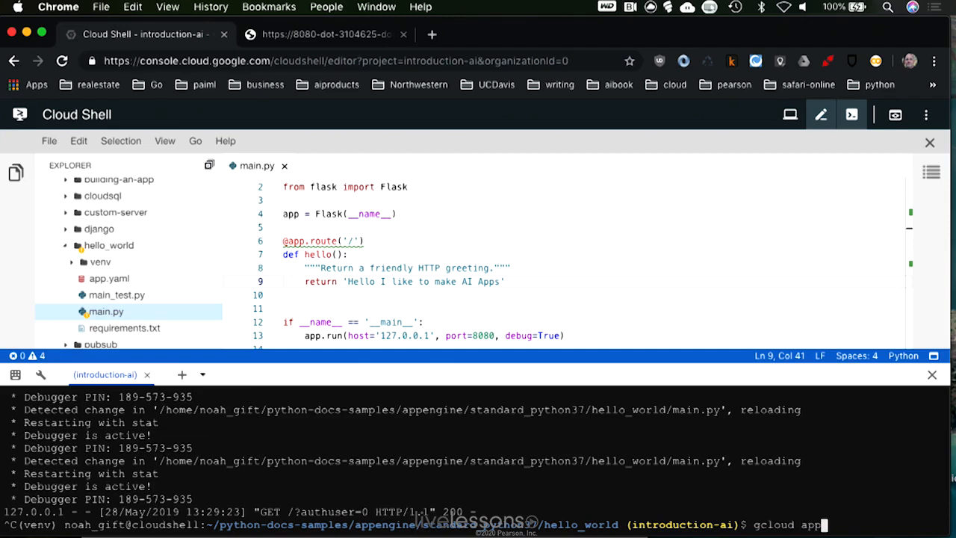
text(d)
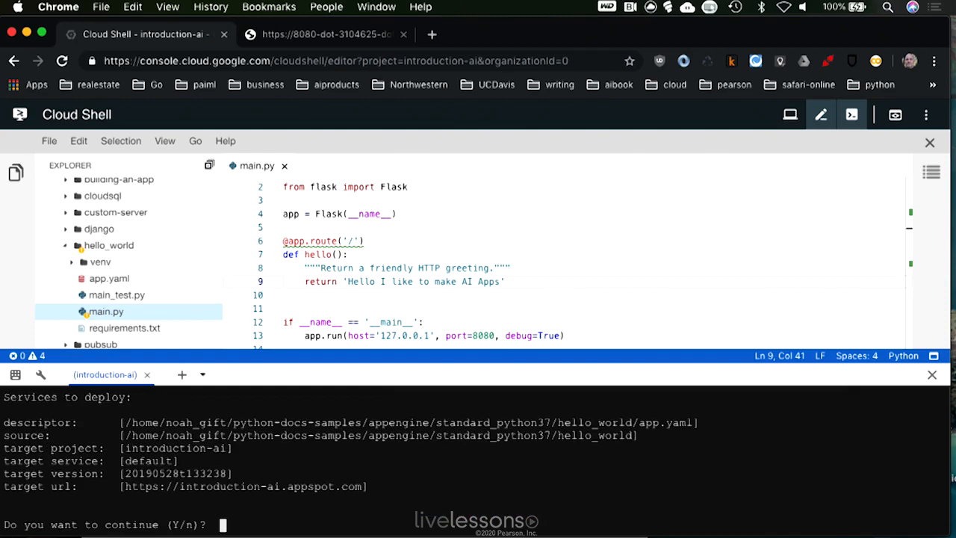
mouse_move(447, 472)
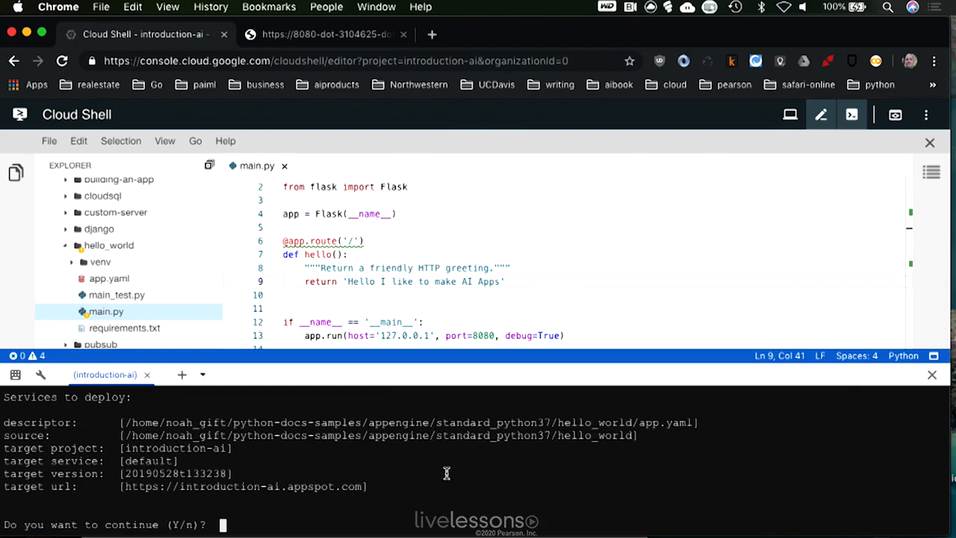
mouse_move(83, 427)
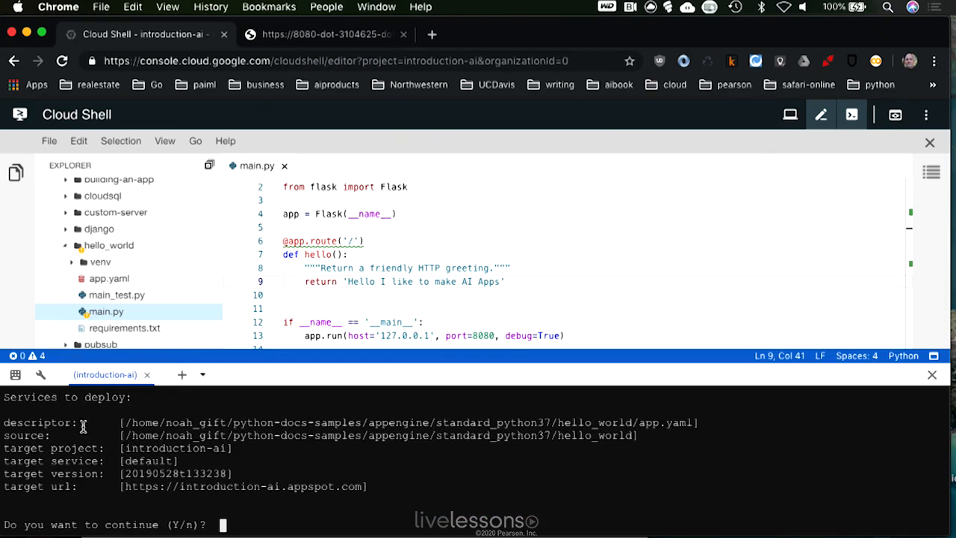
mouse_move(227, 514)
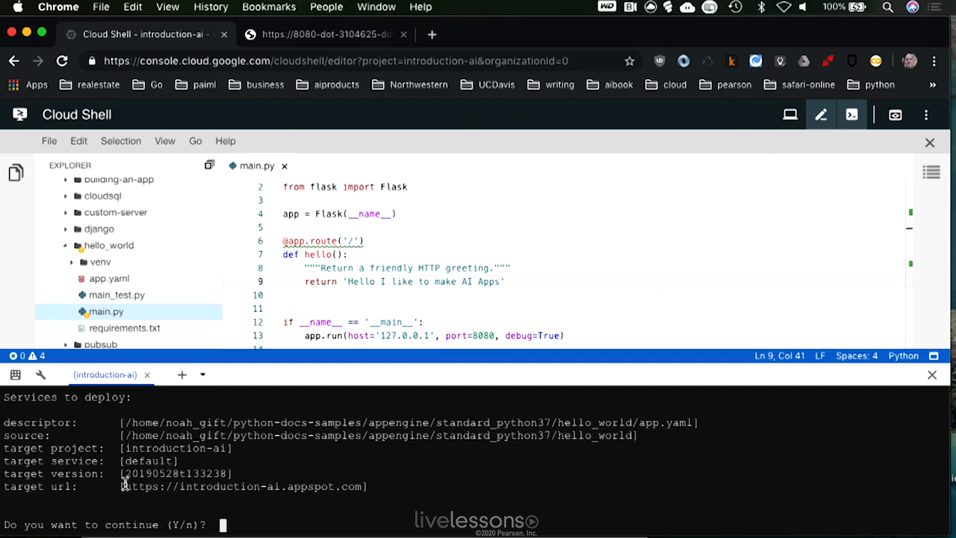
mouse_move(361, 487)
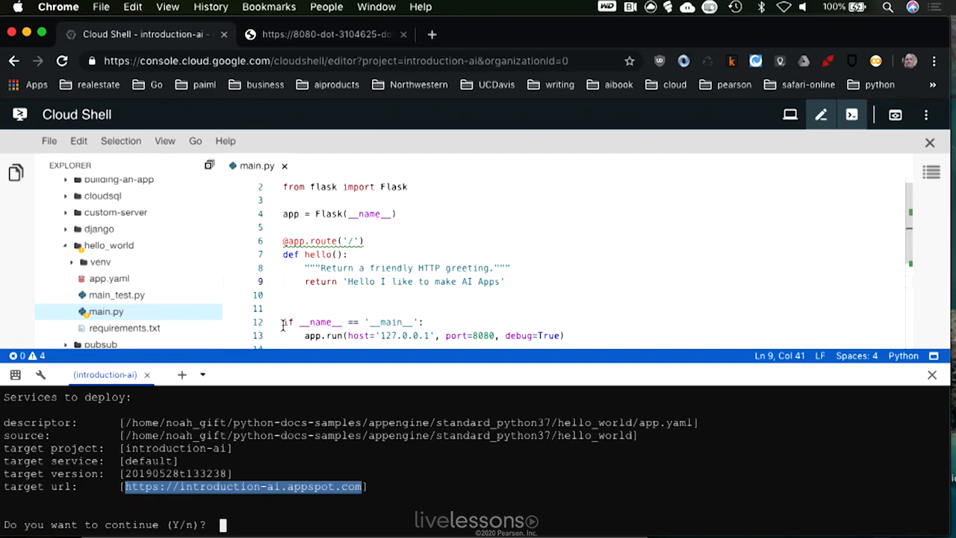
click(326, 33)
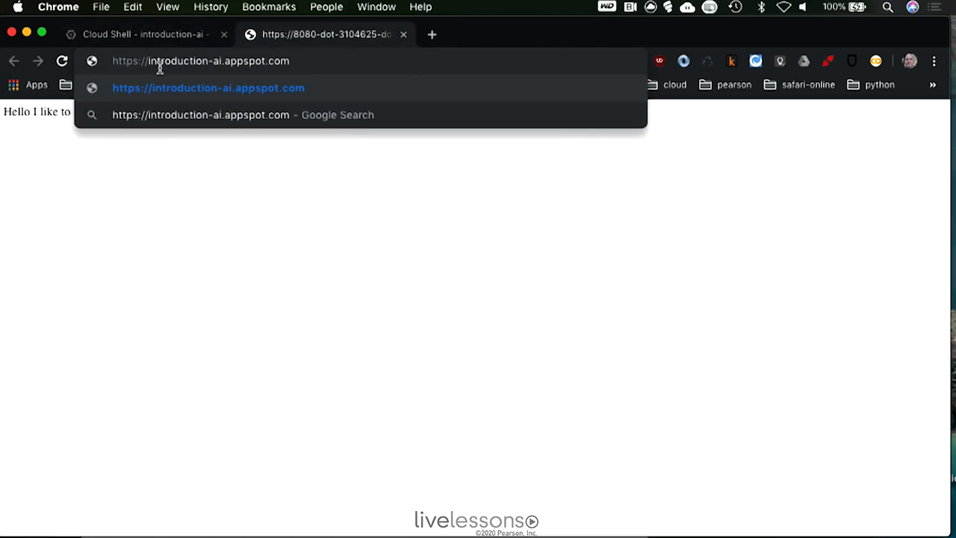
mouse_move(202, 59)
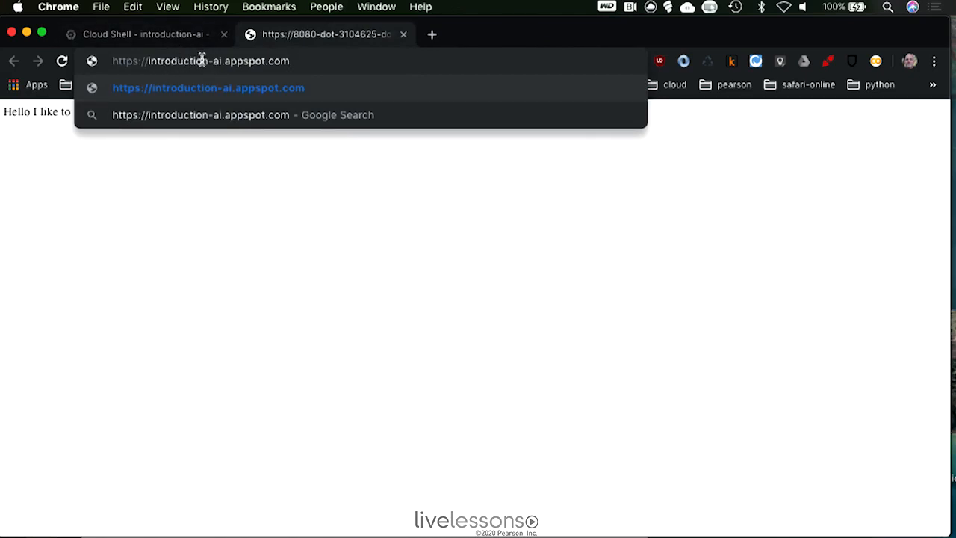
mouse_move(182, 34)
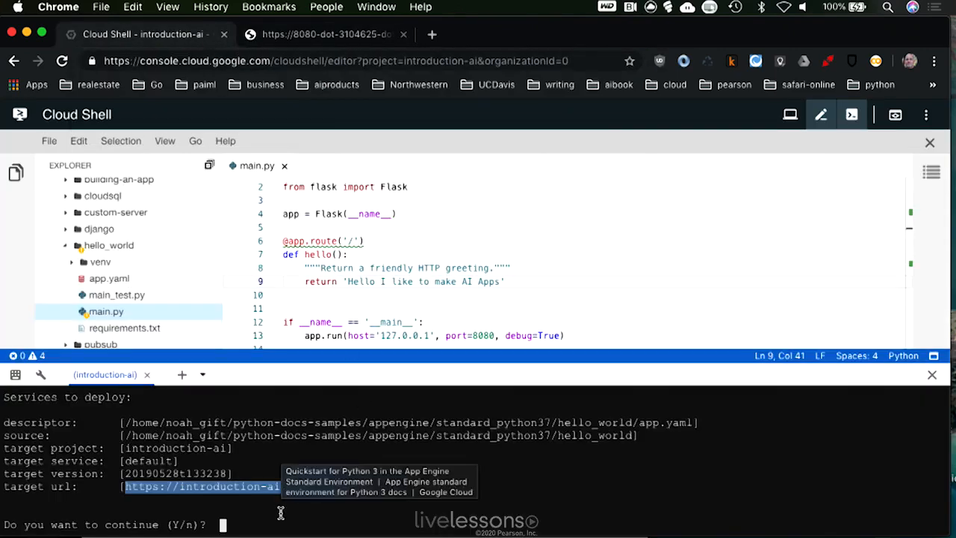
Step: Answer 'y' to the continue prompt so the App Engine deployment proceeds
text(y)
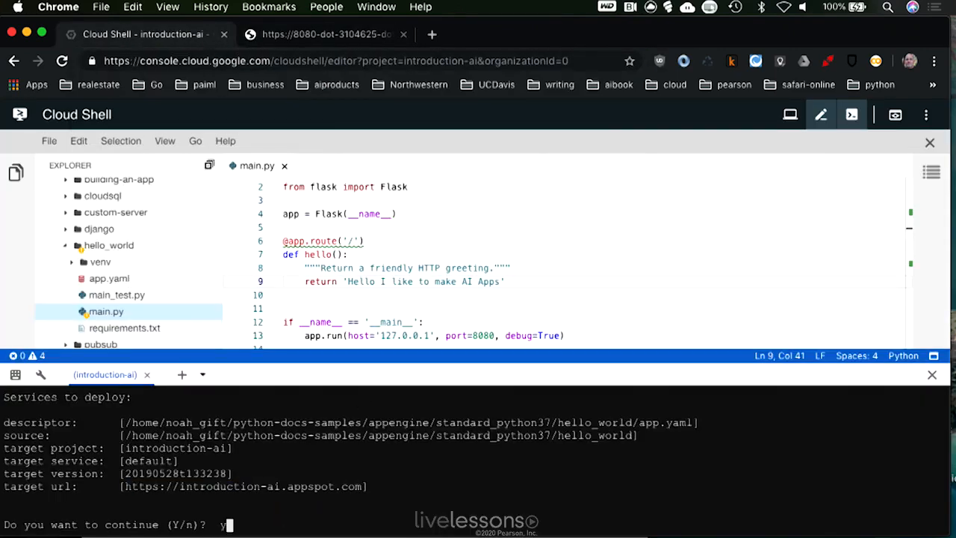
key(Return)
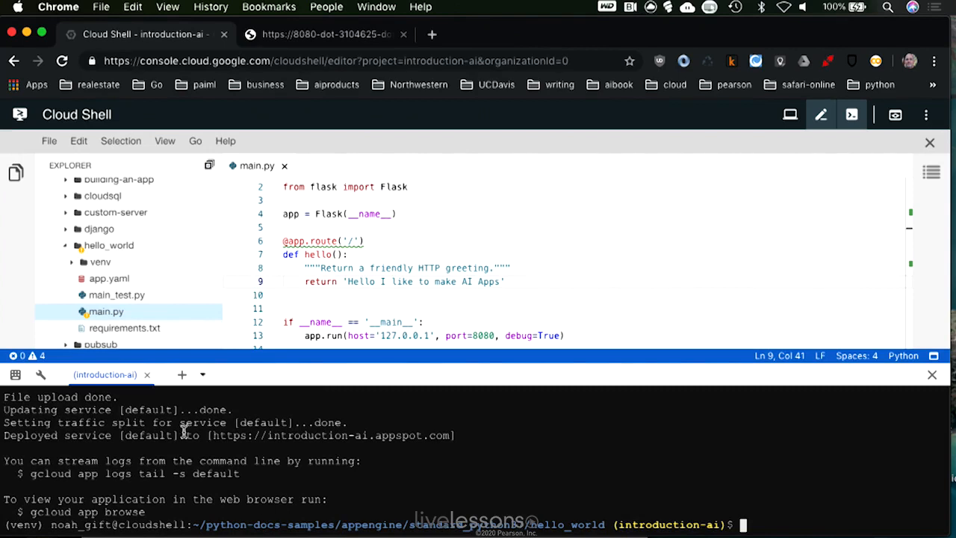
mouse_move(230, 433)
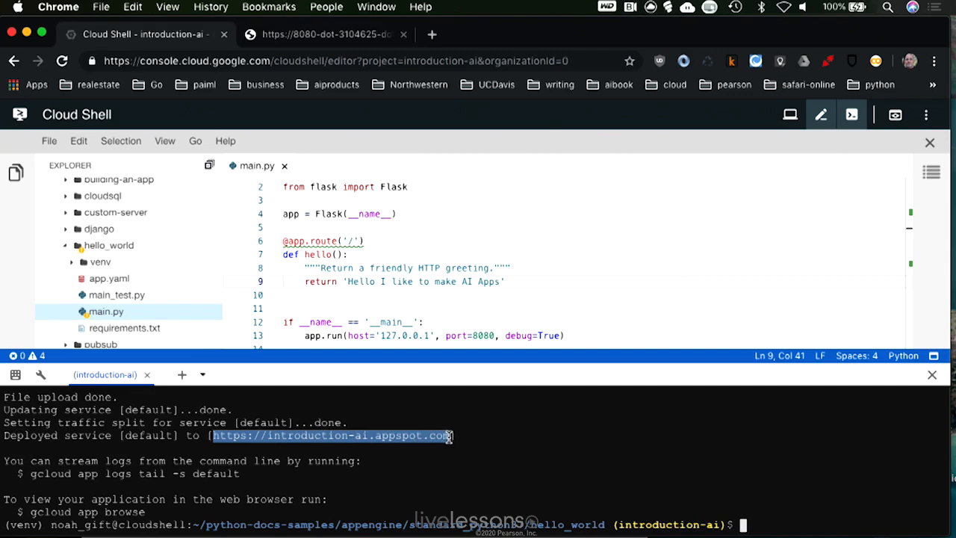
mouse_move(24, 445)
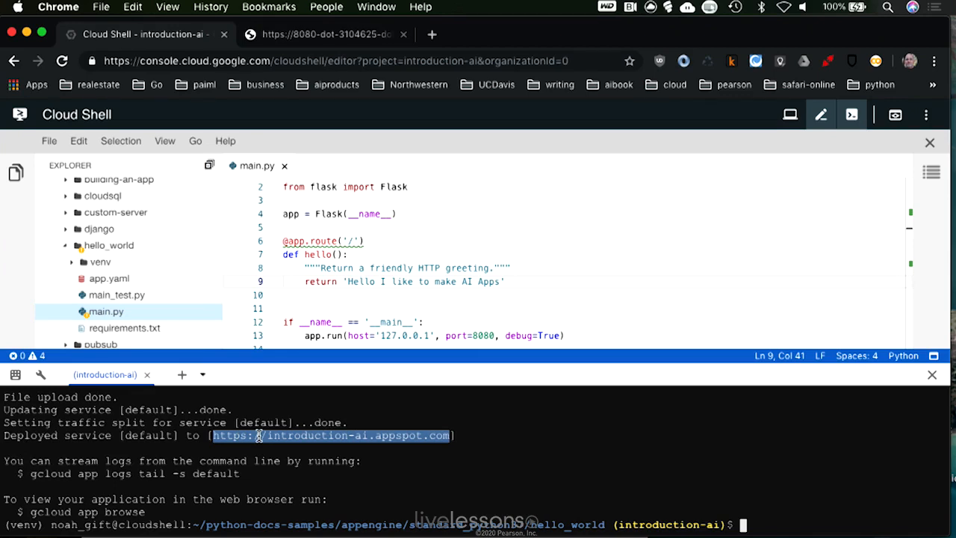
mouse_move(179, 476)
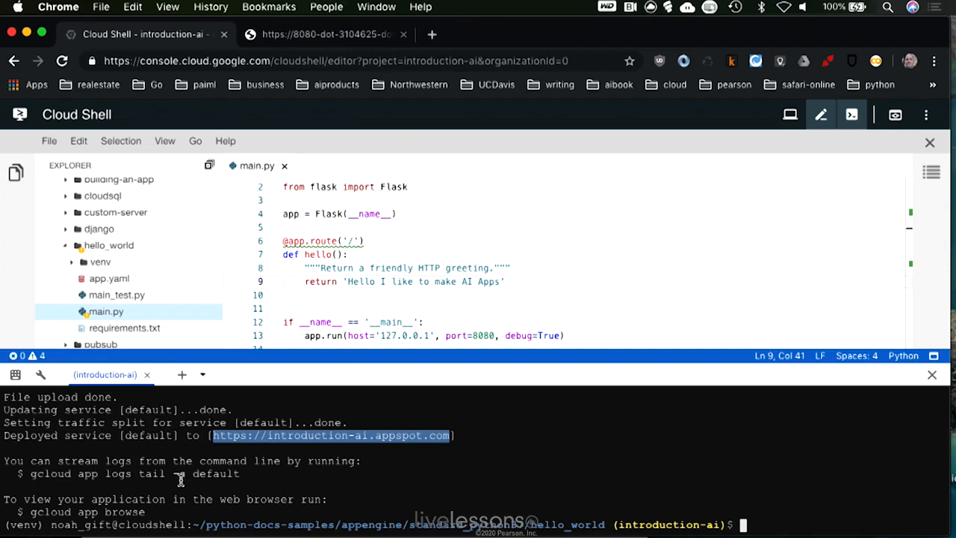
mouse_move(169, 489)
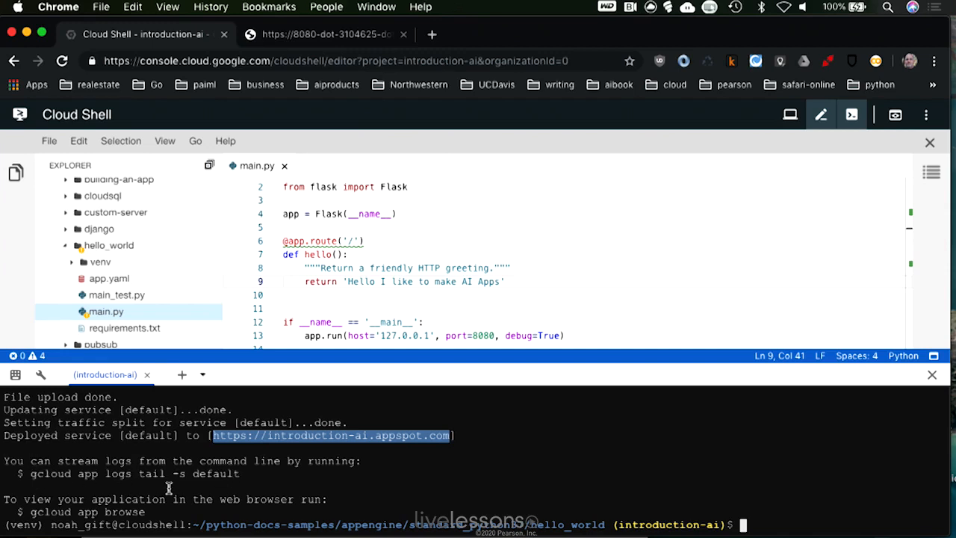
mouse_move(233, 487)
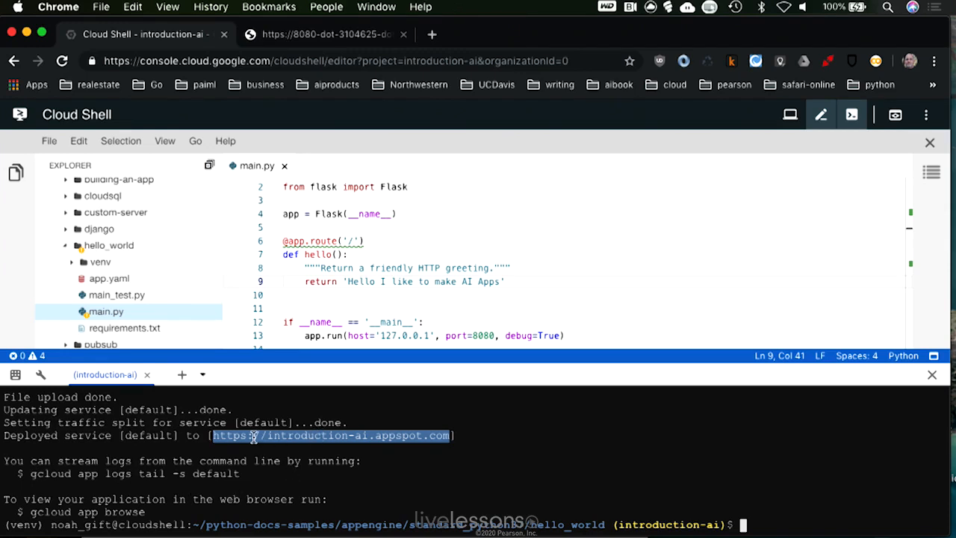
mouse_move(440, 437)
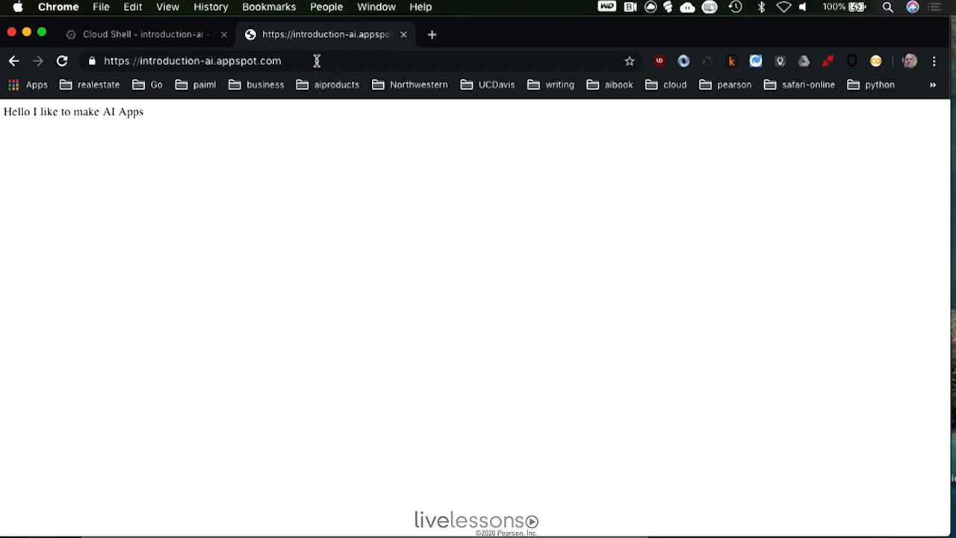
mouse_move(233, 111)
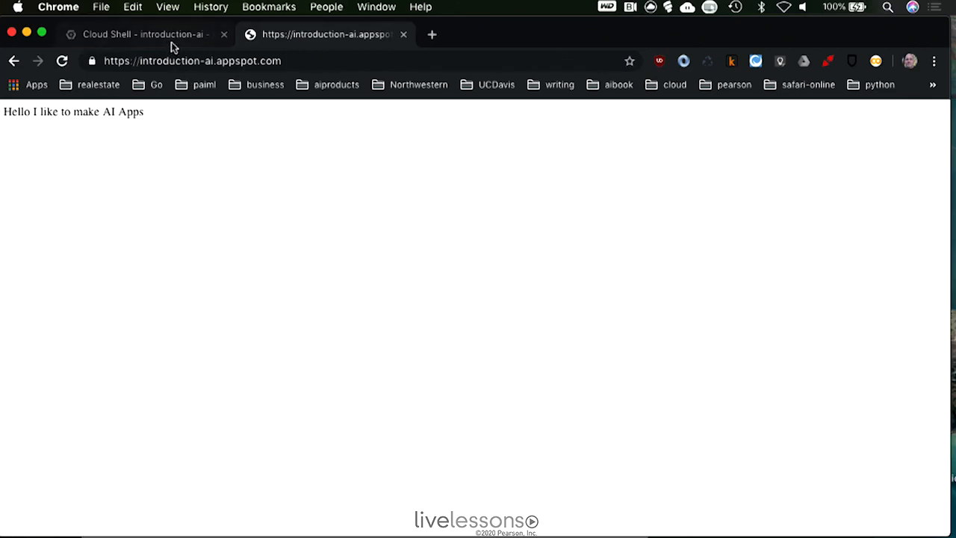
Step: Load the appspot URL and reload the page showing 'Hello I like to make AI Apps'
click(137, 34)
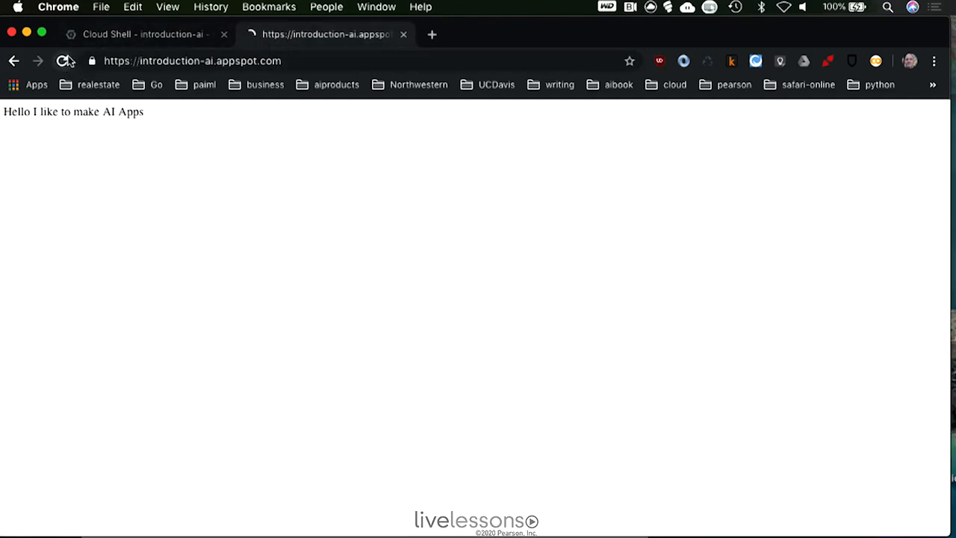
click(142, 34)
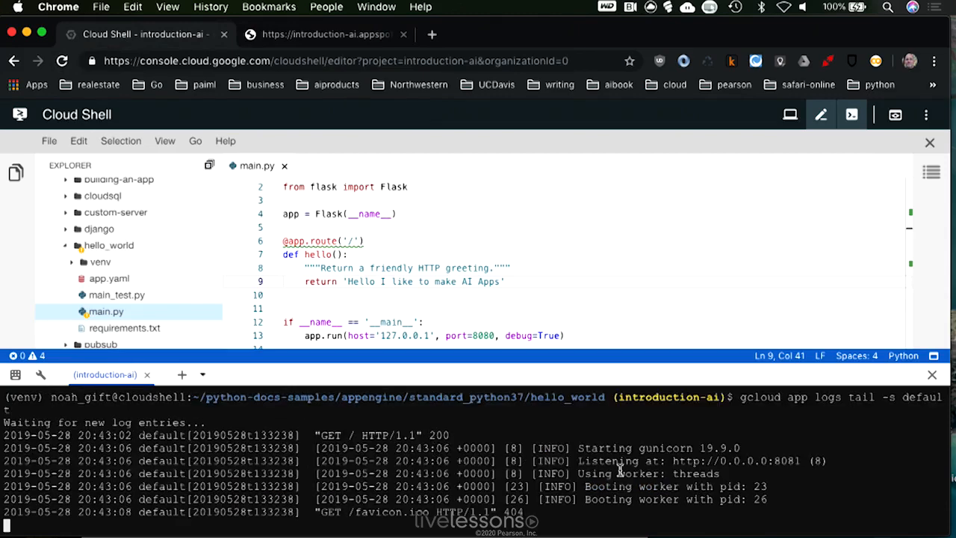
Step: Scroll through the tailed default-service logs listing recent GET requests
scroll(down, 3)
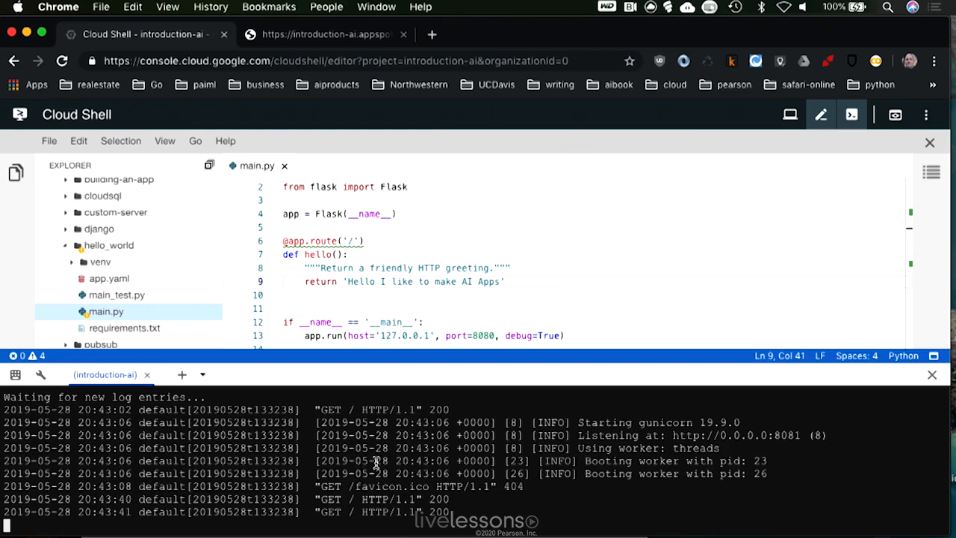